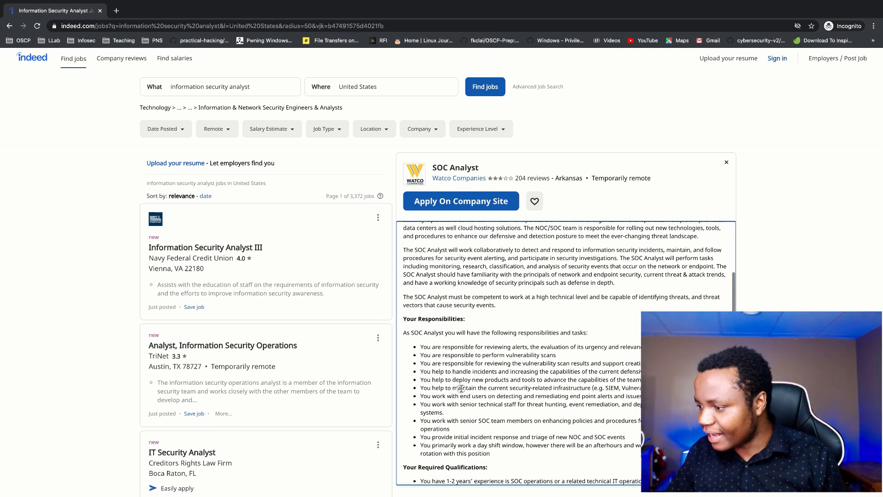
mouse_move(541, 389)
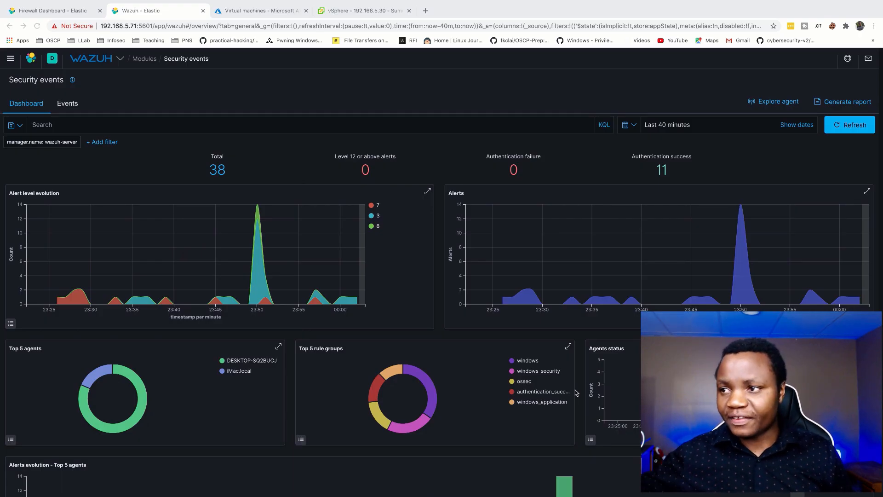
mouse_move(570, 389)
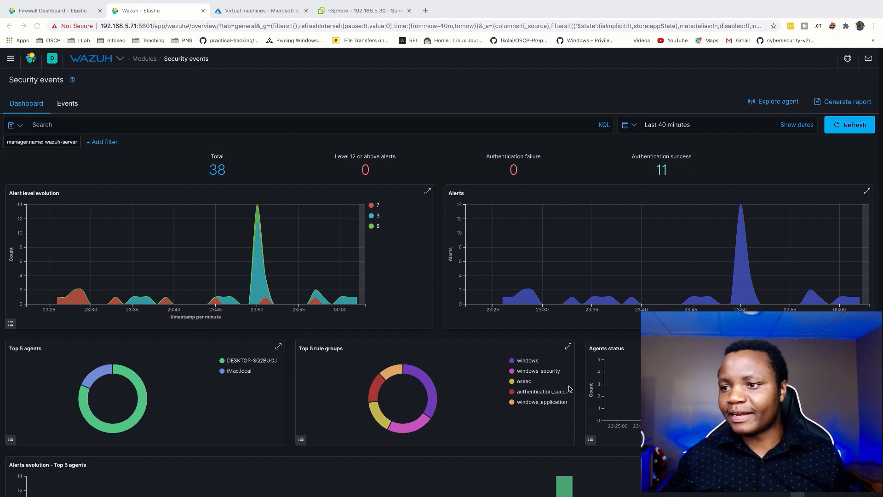
mouse_move(210, 197)
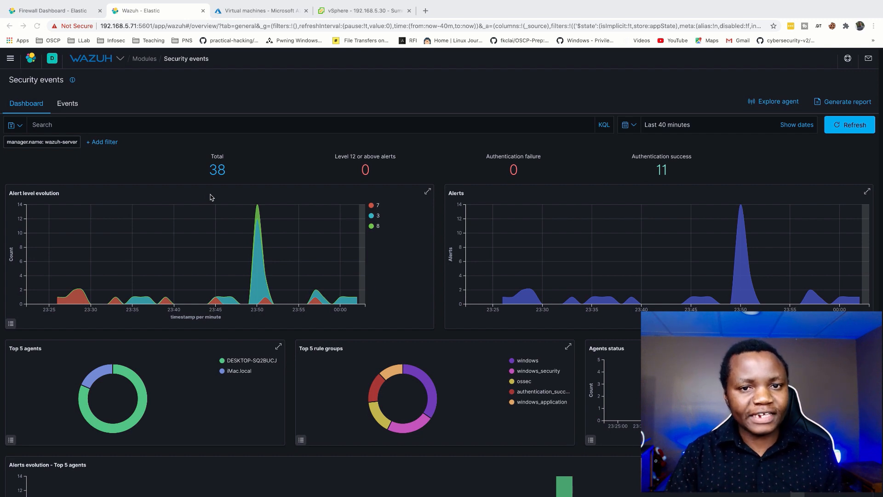
mouse_move(226, 194)
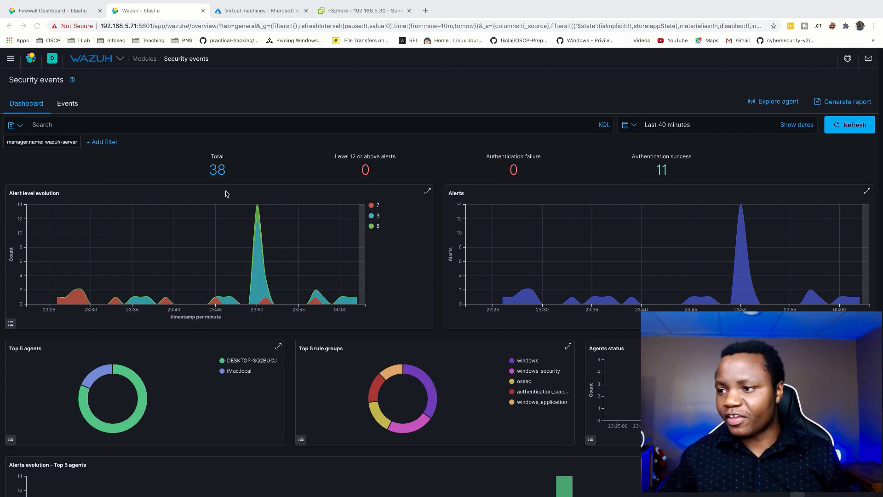
mouse_move(429, 218)
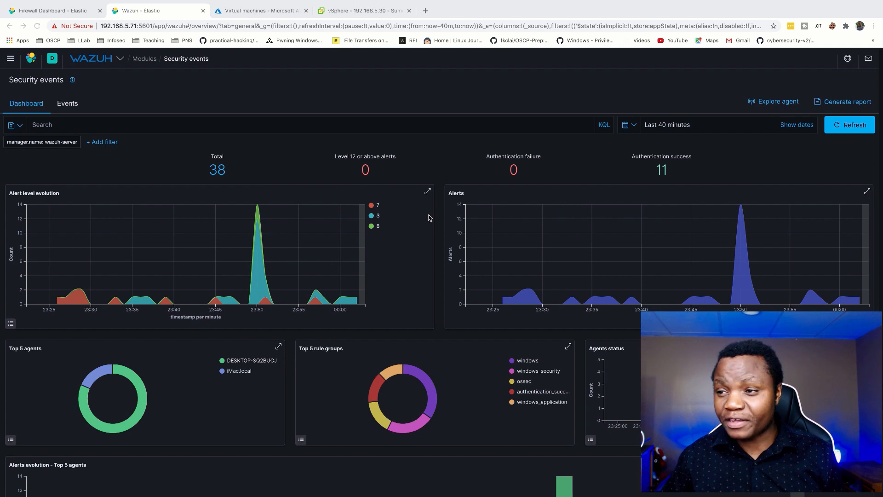
mouse_move(309, 228)
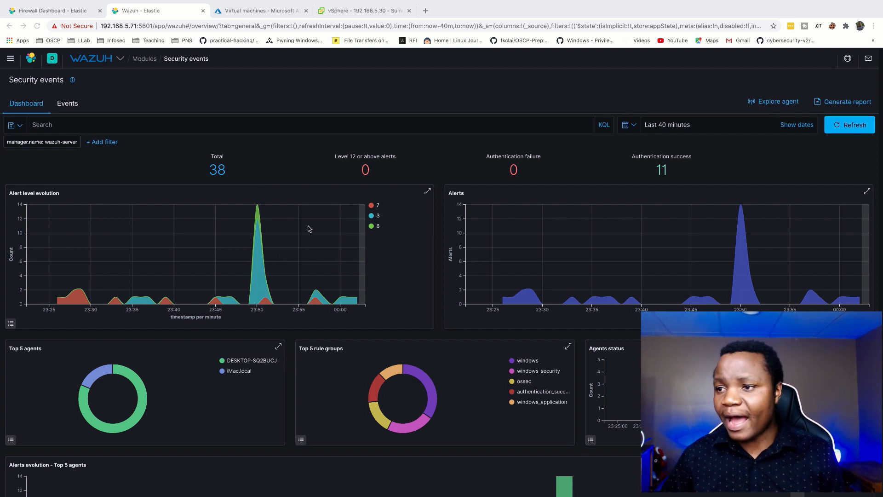
Show the Events list (37 hits) and expand the latest Windows Logon Success event's details
left_click(67, 103)
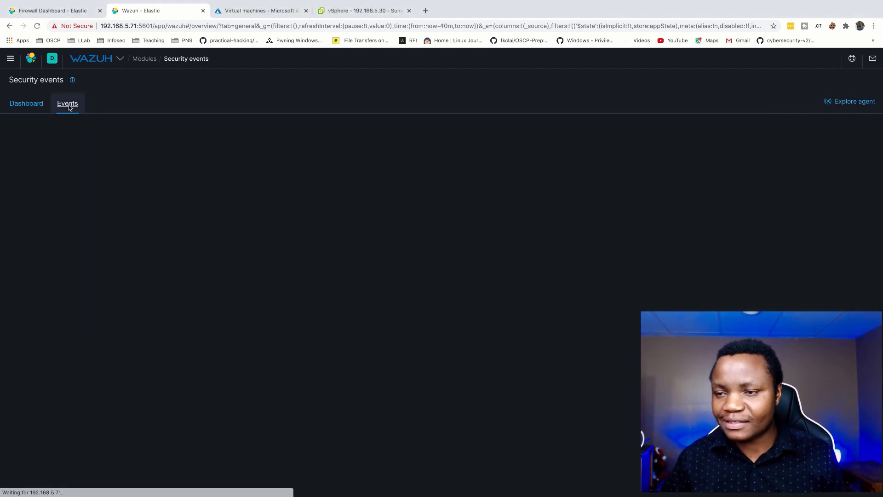
left_click(67, 103)
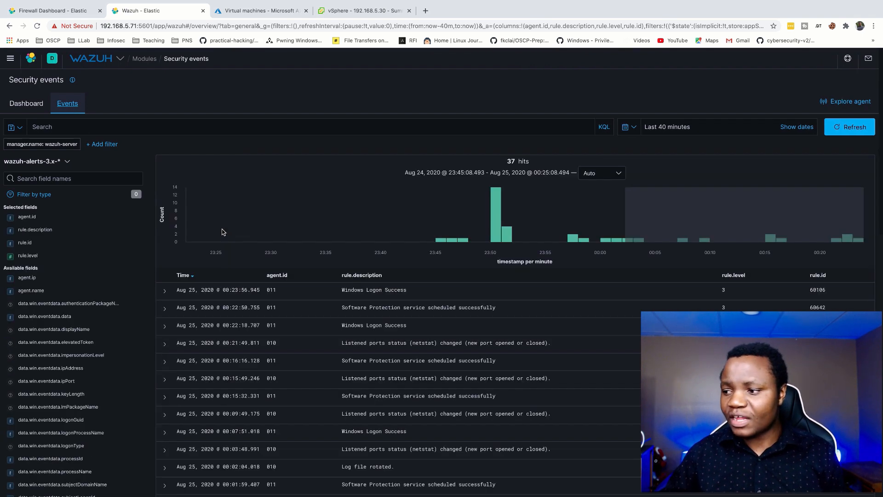
mouse_move(370, 299)
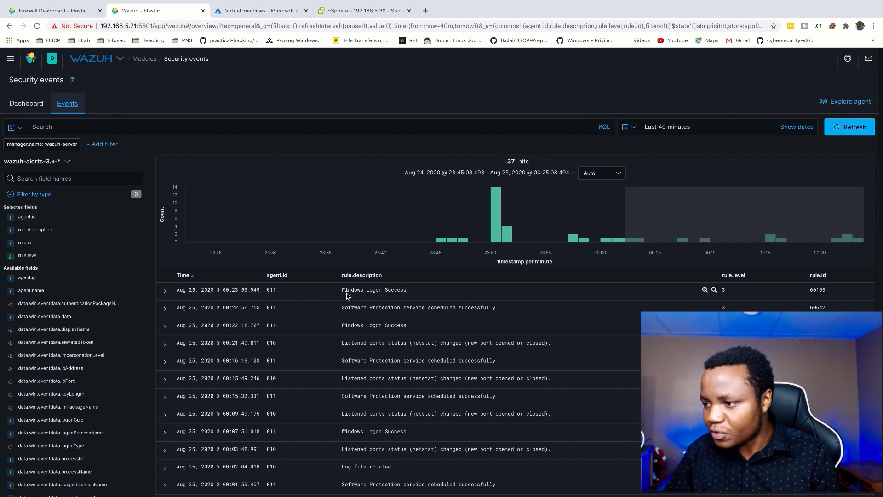
mouse_move(327, 295)
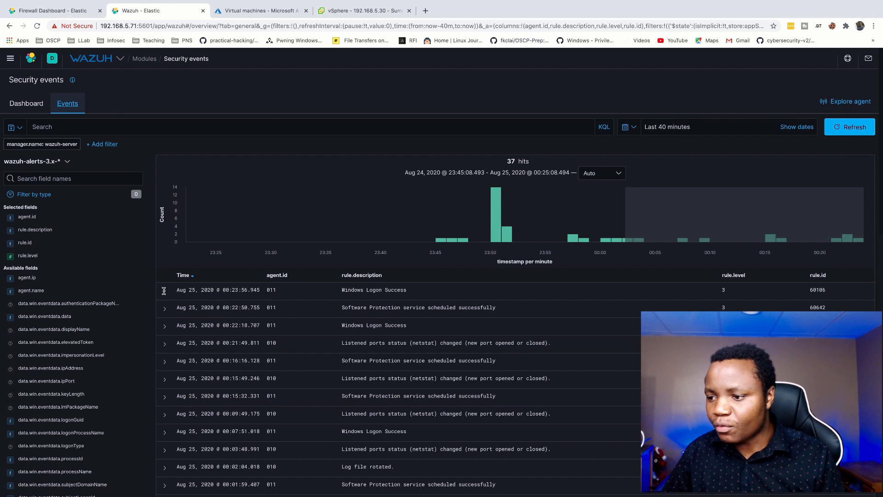
left_click(164, 290)
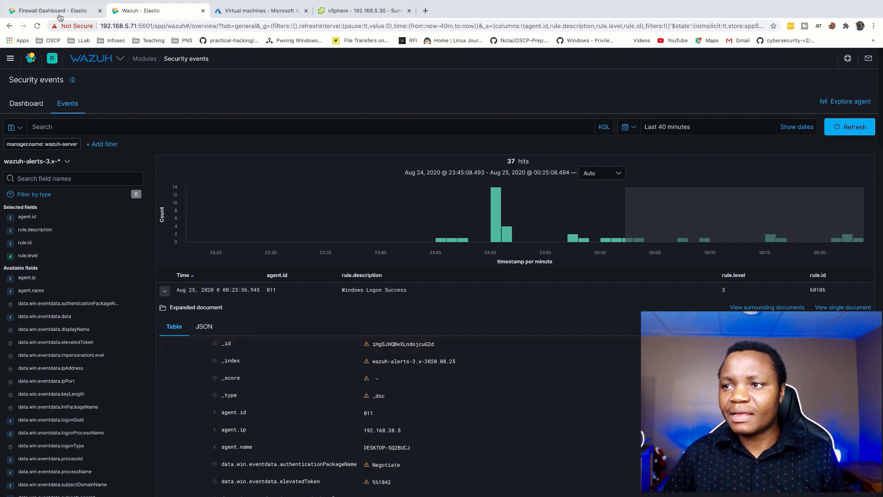
Bring up the Kibana Firewall Dashboard with blocked-traffic map and 24-hour event charts
left_click(51, 11)
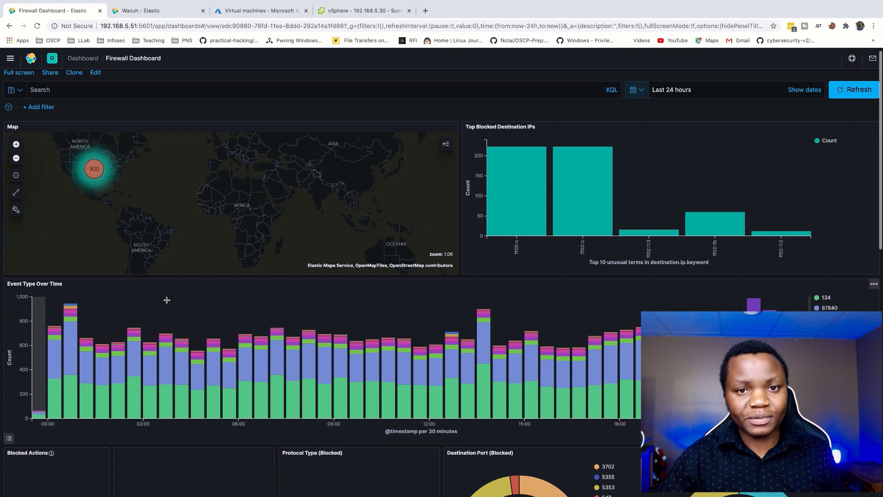
mouse_move(141, 10)
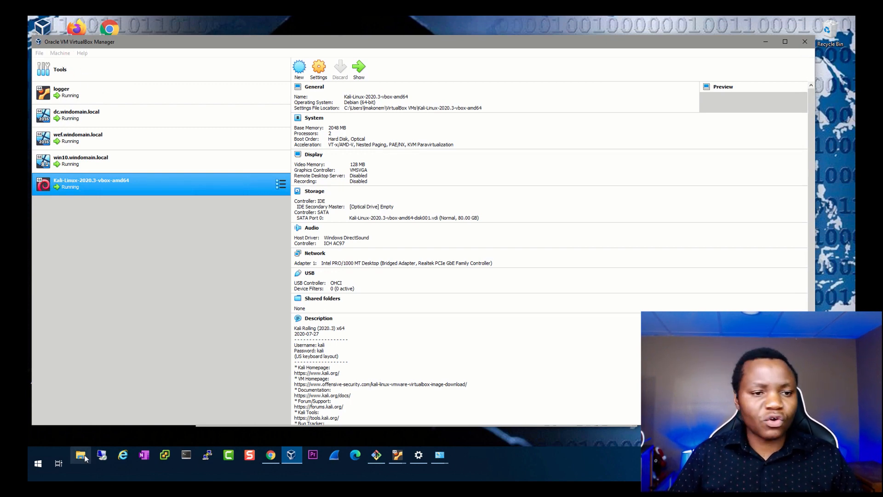
mouse_move(81, 456)
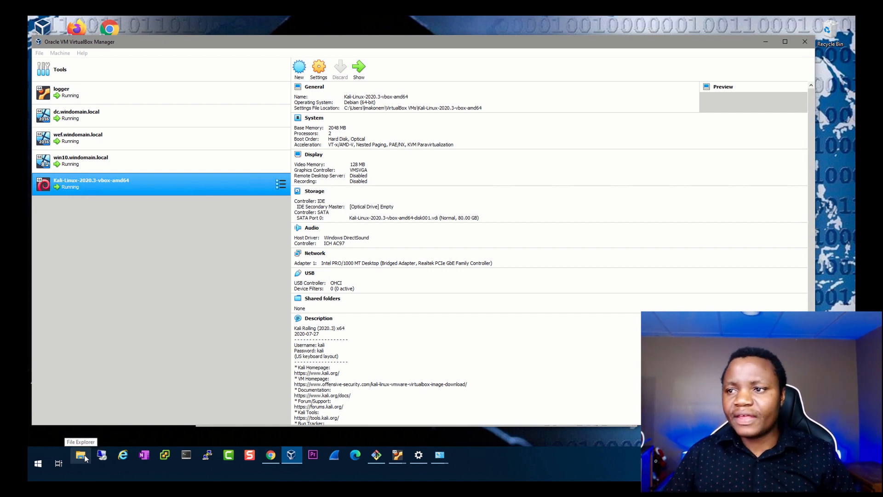
mouse_move(73, 158)
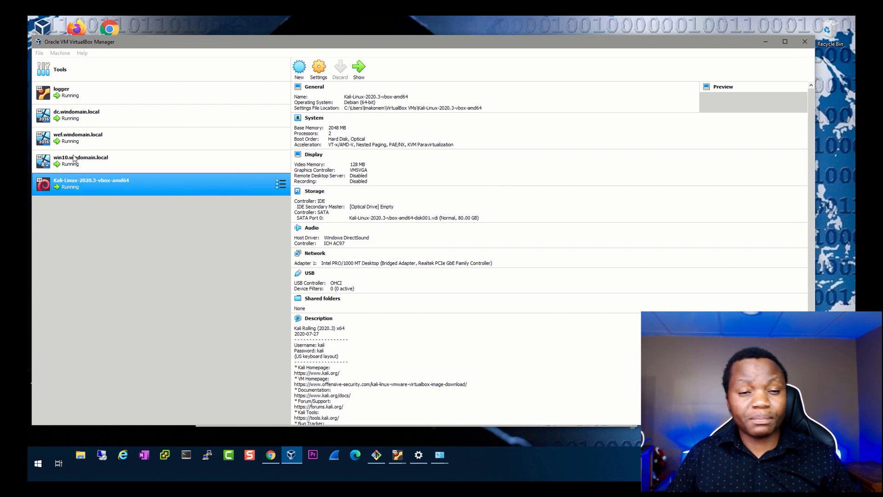
mouse_move(76, 160)
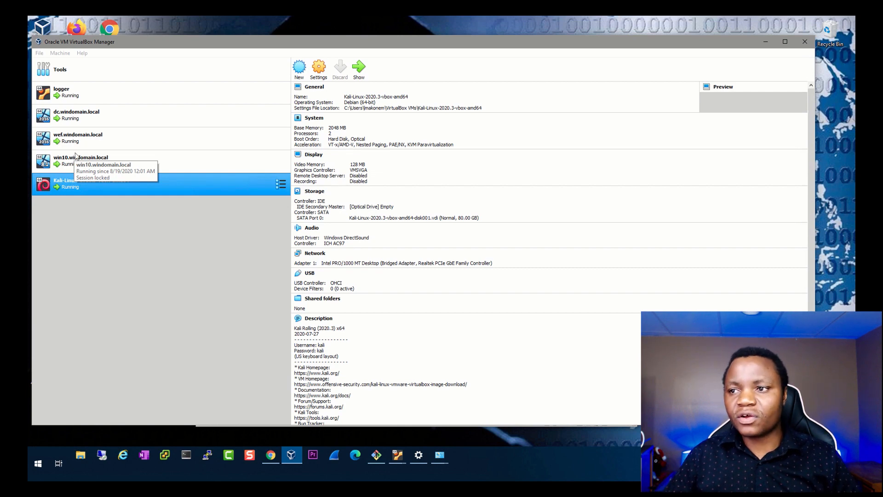
mouse_move(173, 130)
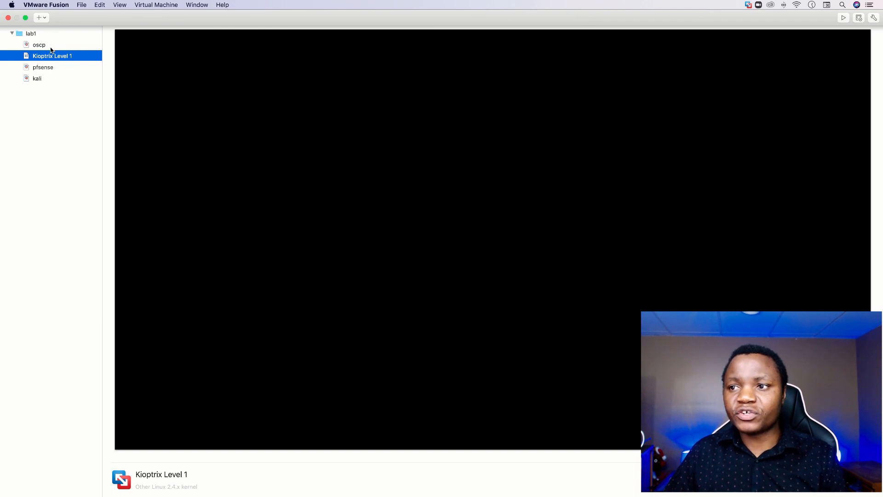
Show the kali virtual machine in Fusion, then return to the Firewall Dashboard in Chrome
left_click(37, 78)
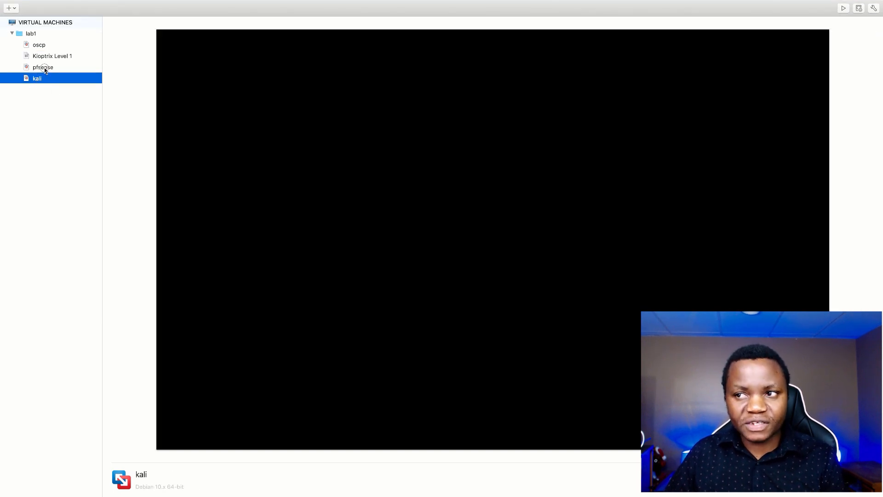
left_click(43, 67)
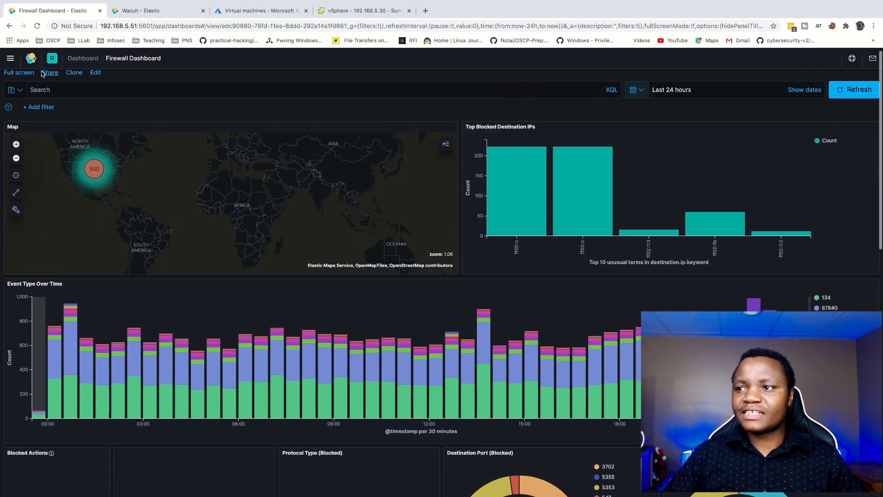
Show the vSphere summary of ESXi host 192.168.5.30 in Nested Esxi Cluster
left_click(363, 10)
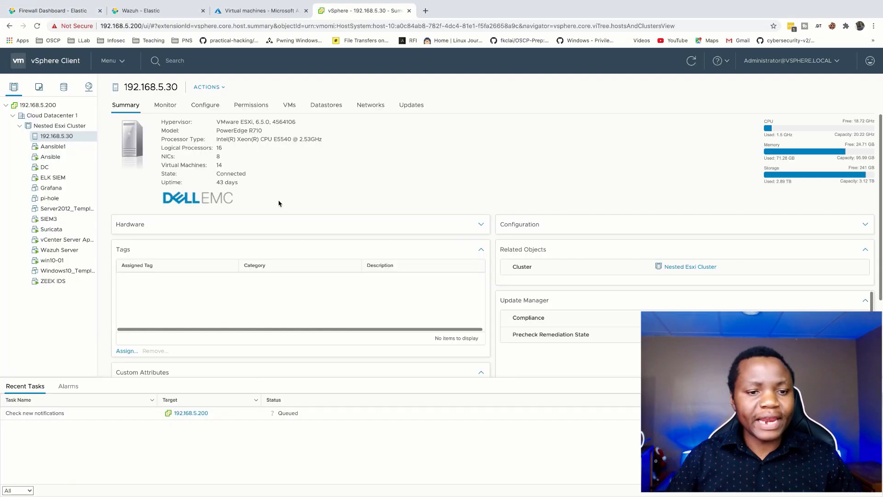
mouse_move(261, 393)
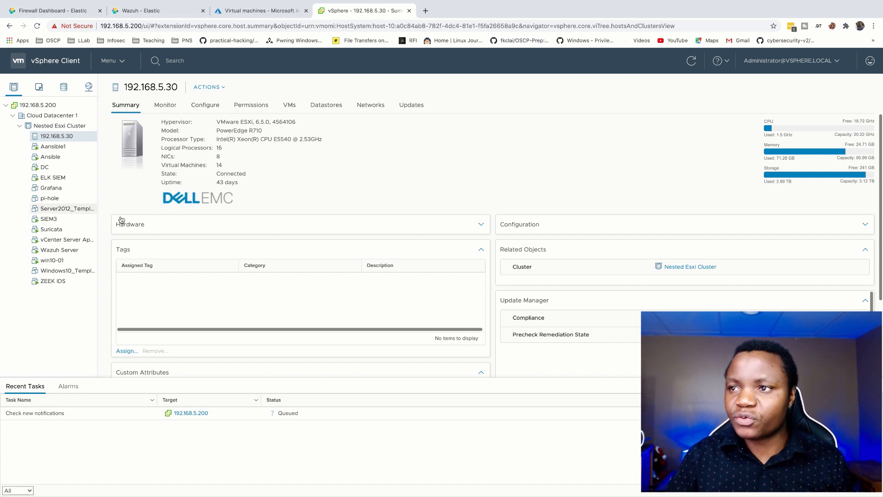
left_click(46, 9)
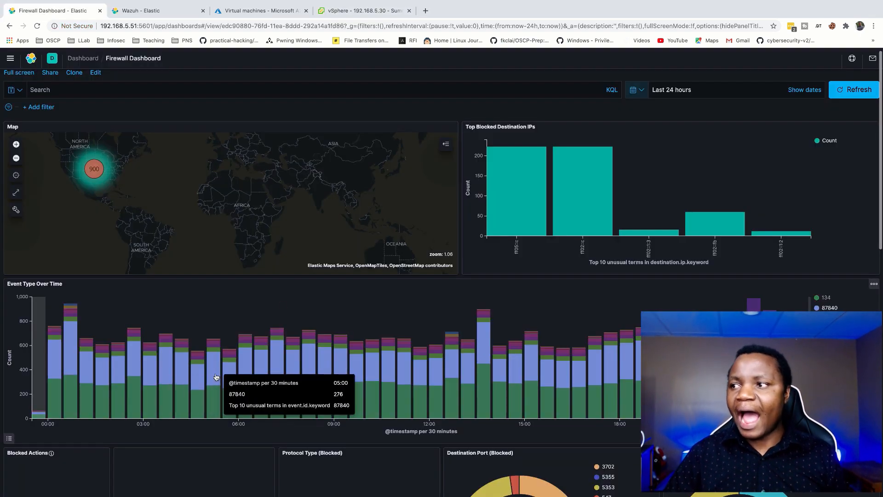
left_click(365, 10)
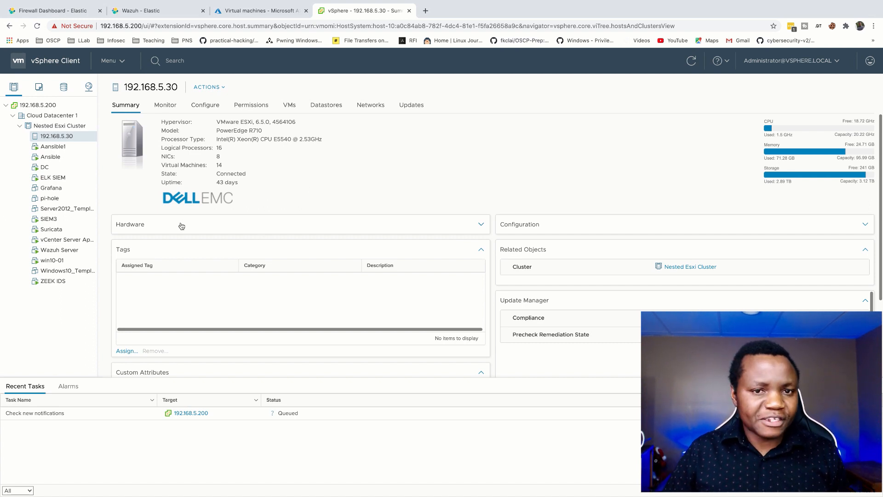
mouse_move(181, 225)
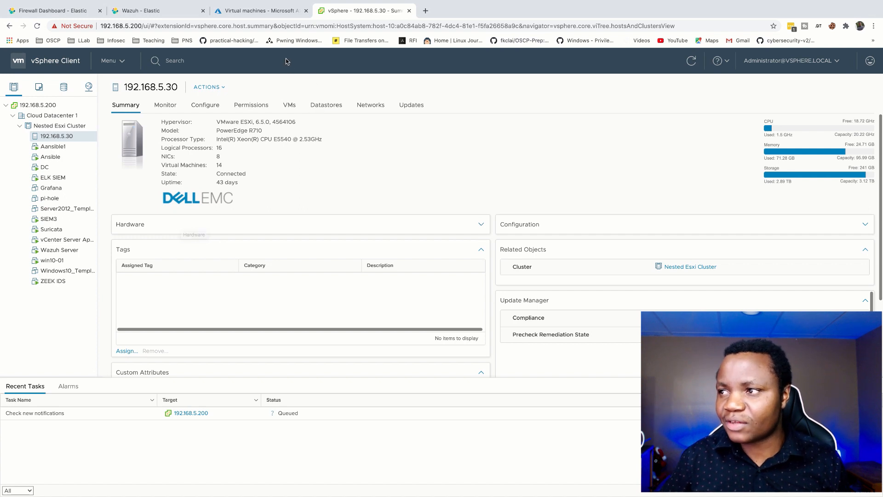
Review Azure's five stopped lab VMs, then return to the Firewall Dashboard
left_click(260, 10)
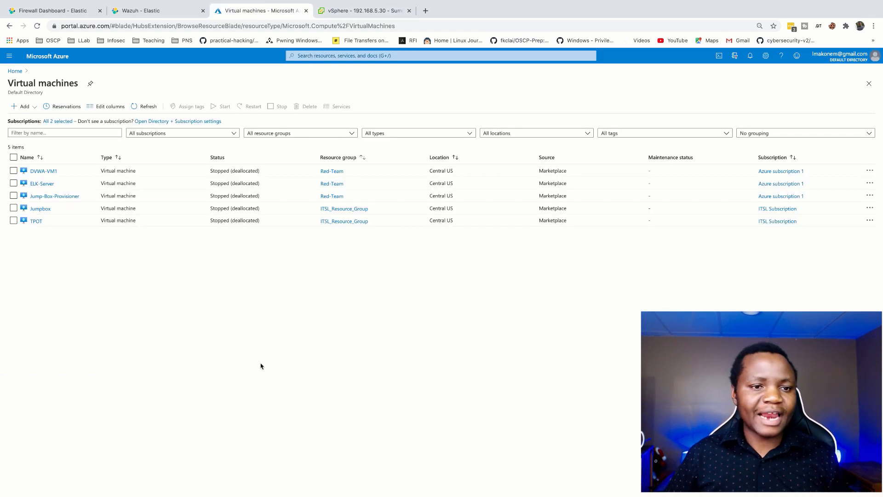
mouse_move(258, 384)
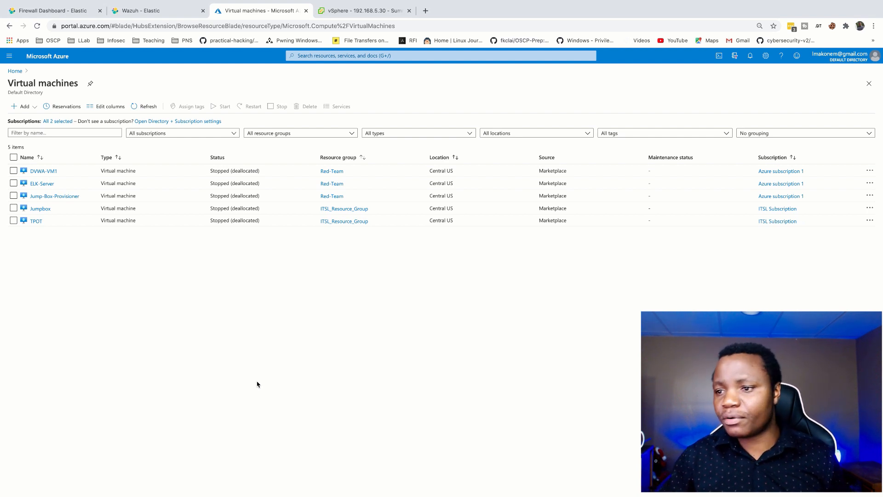
mouse_move(35, 222)
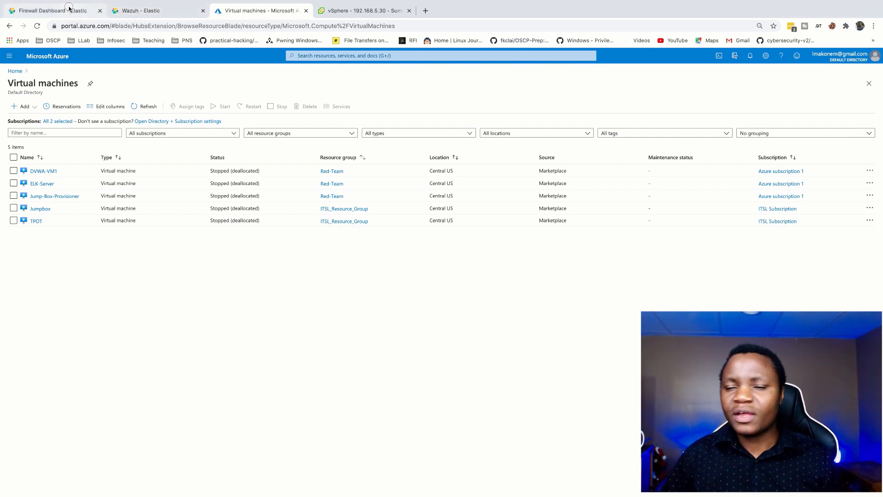
left_click(46, 11)
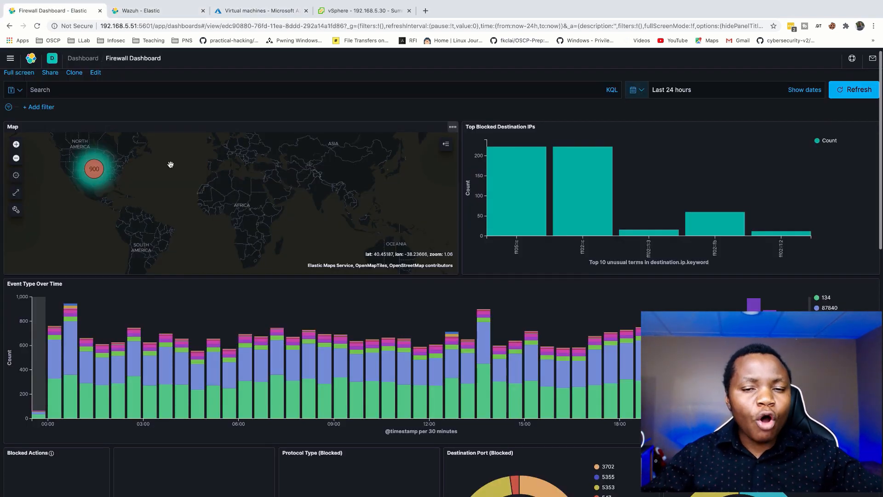